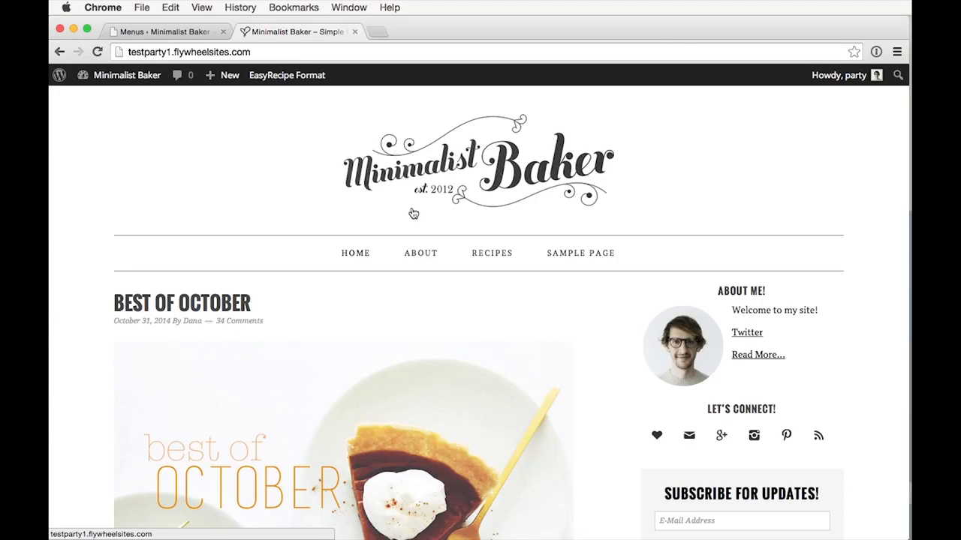
mouse_move(421, 212)
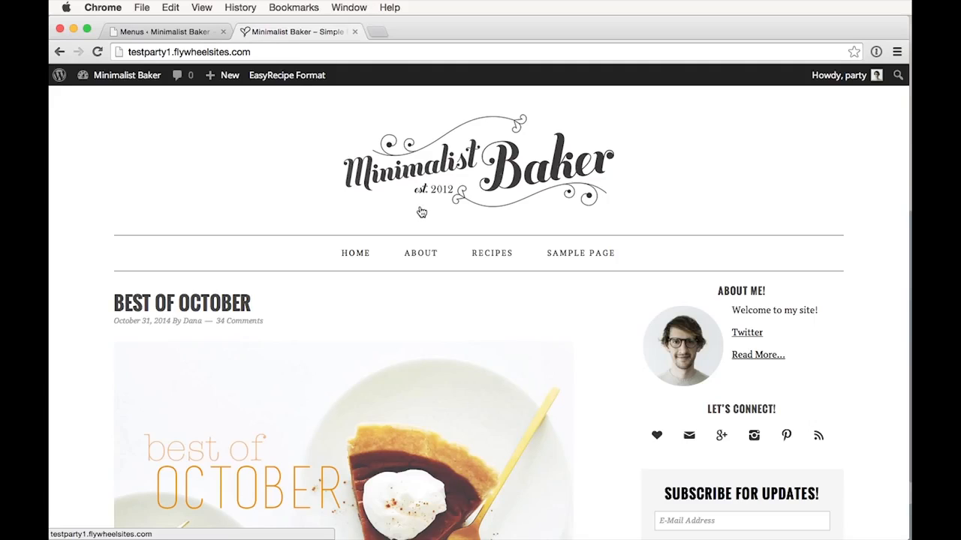
Return to the Menus editor showing the nav menu with vegetarian and gluten free nested.
left_click(229, 75)
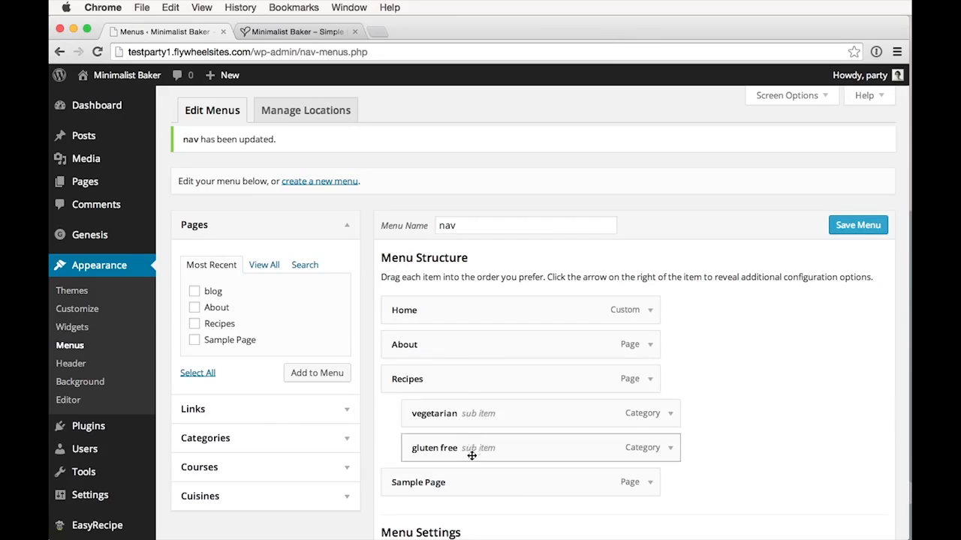
Switch to the live Minimalist Baker site to preview the Recipes dropdown hover colours.
left_click(297, 31)
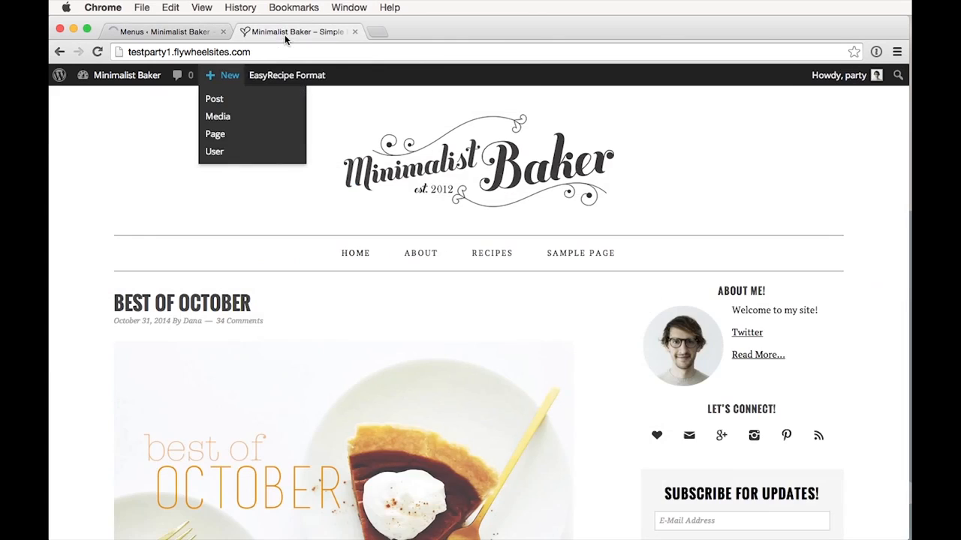
mouse_move(492, 253)
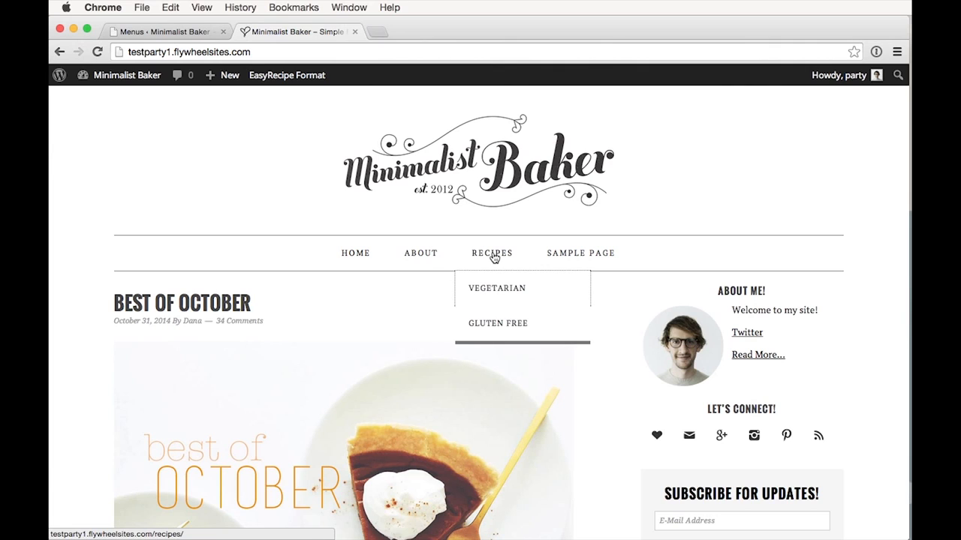
mouse_move(537, 295)
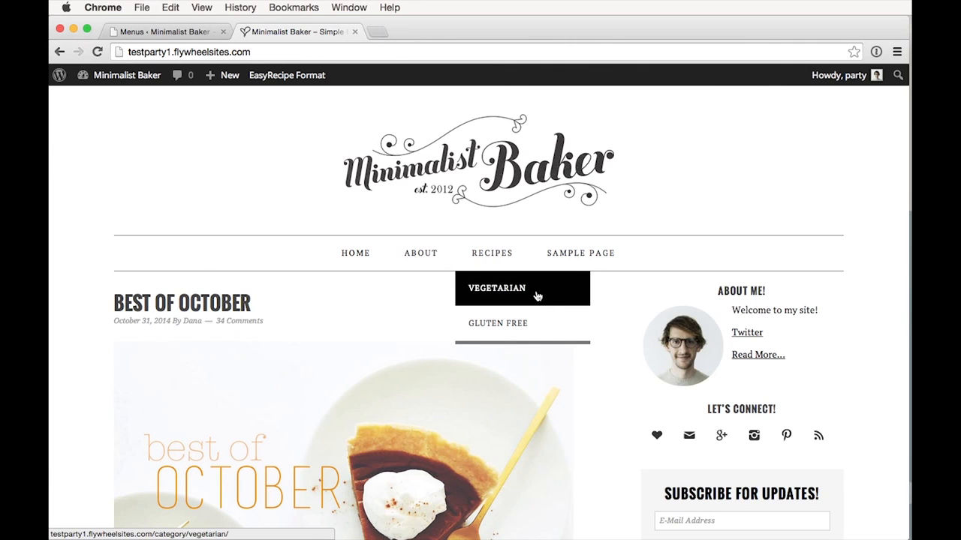
mouse_move(529, 287)
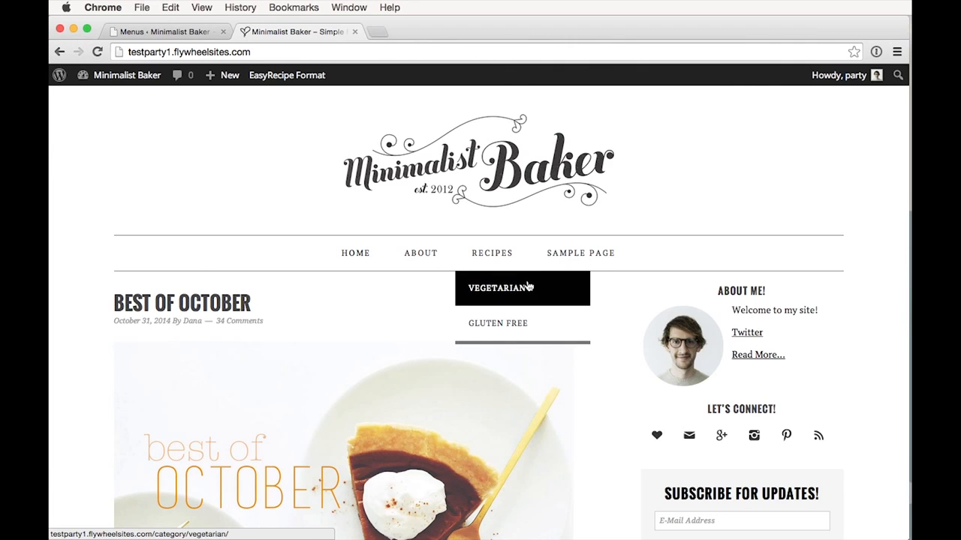
mouse_move(533, 294)
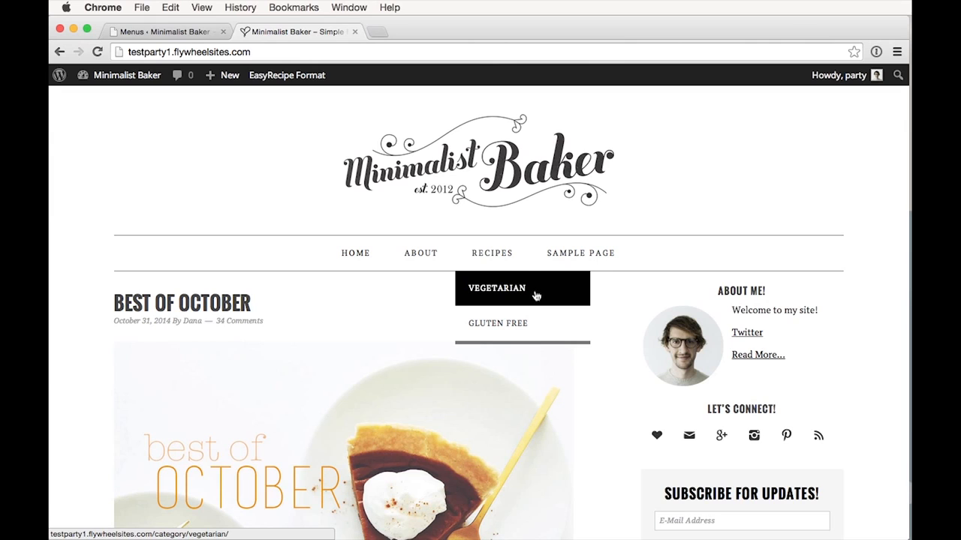
mouse_move(550, 301)
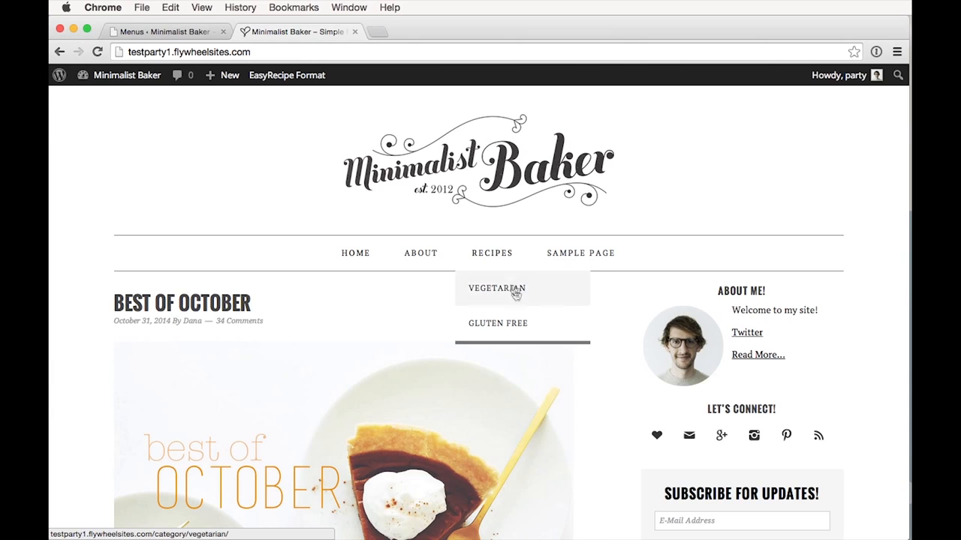
mouse_move(497, 288)
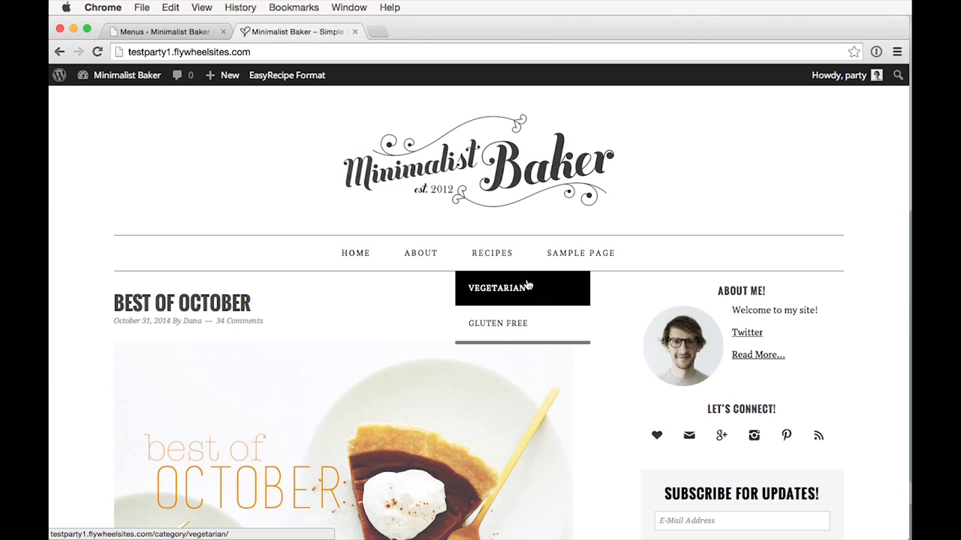
mouse_move(543, 296)
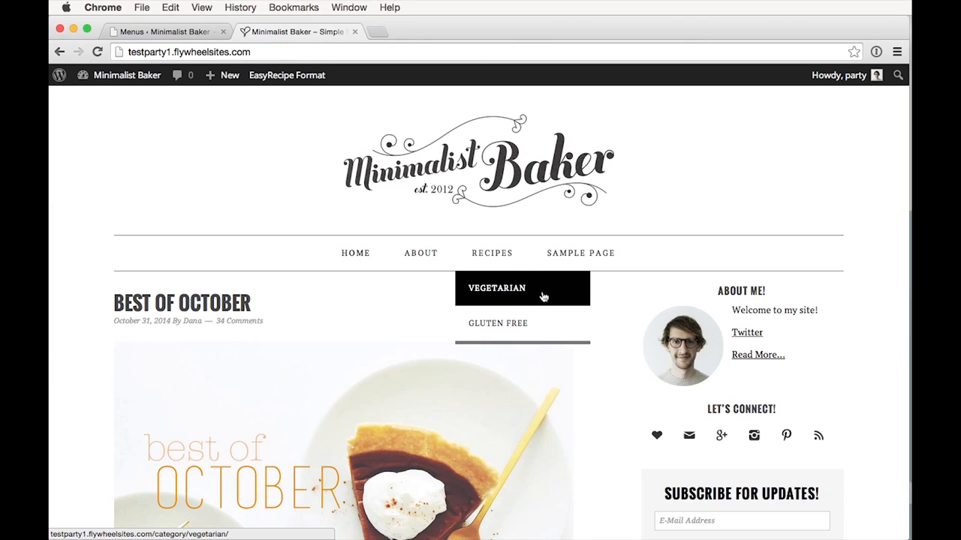
mouse_move(551, 284)
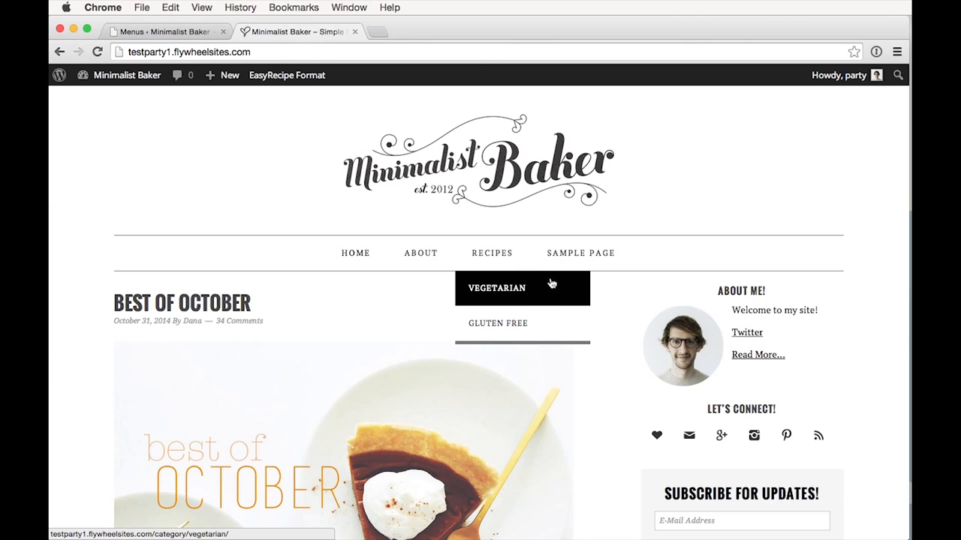
mouse_move(498, 323)
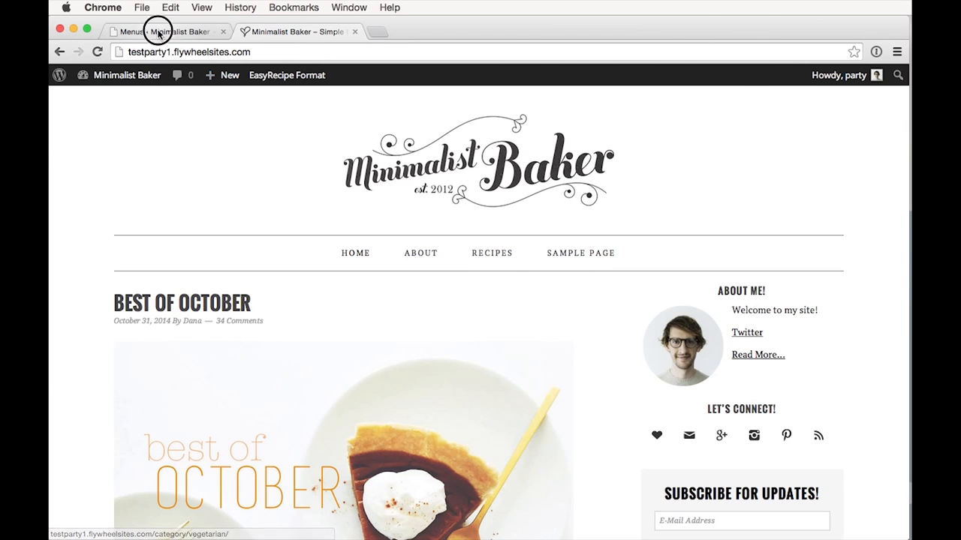
Open Appearance > Editor and load the Foodie Pro style.css stylesheet.
left_click(163, 31)
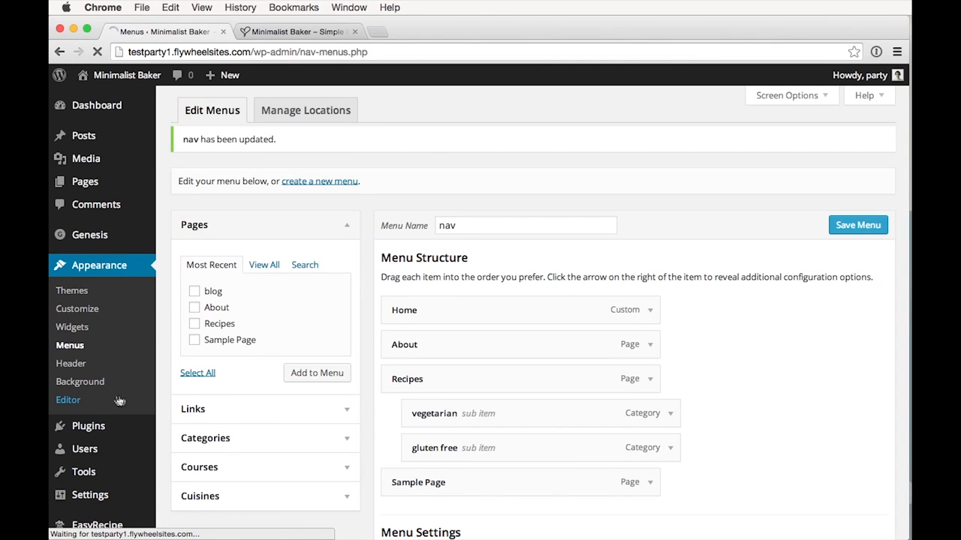
left_click(69, 399)
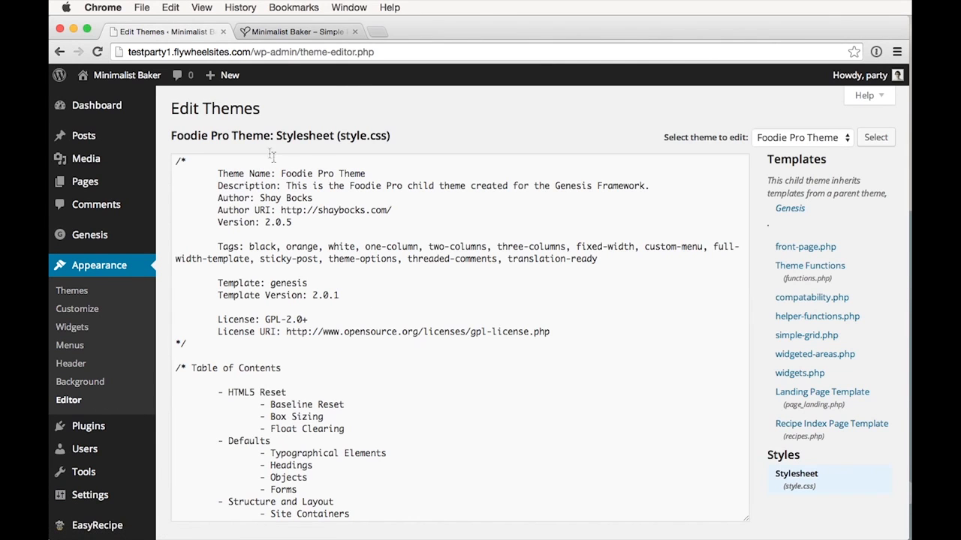
double_click(365, 136)
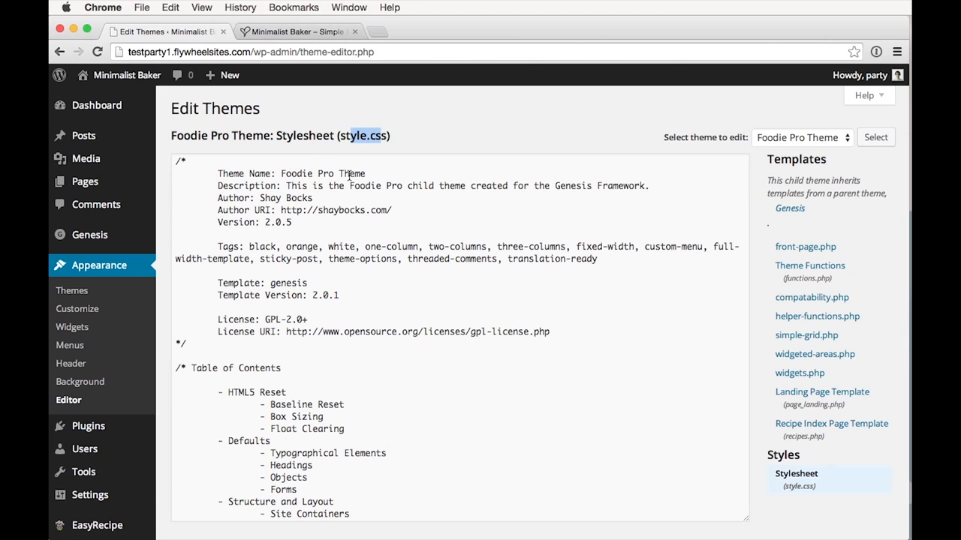
mouse_move(426, 358)
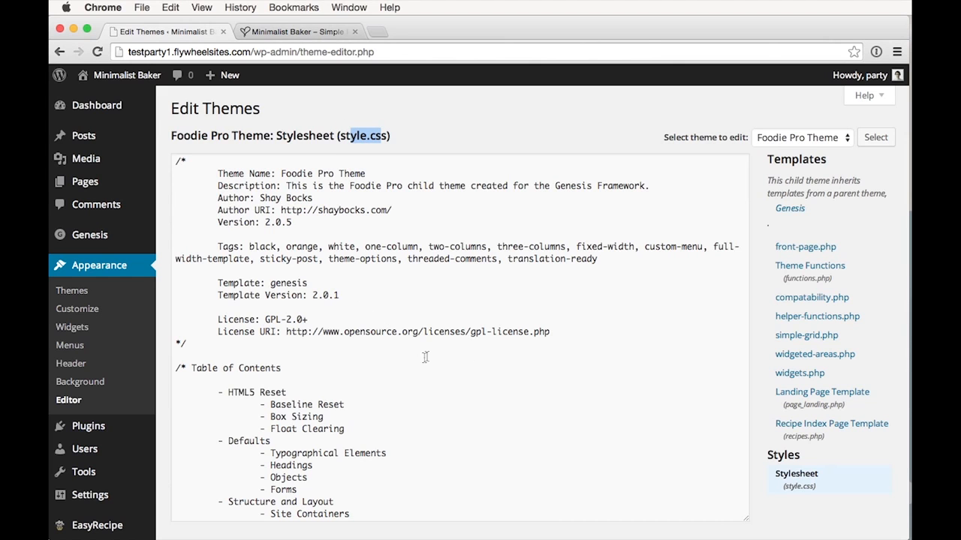
scroll("down", 3)
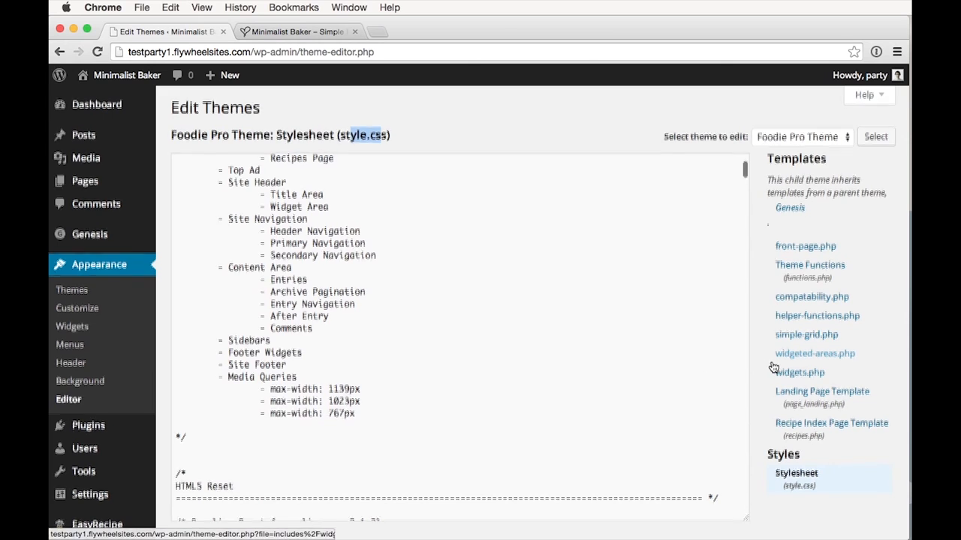
scroll("down", 3)
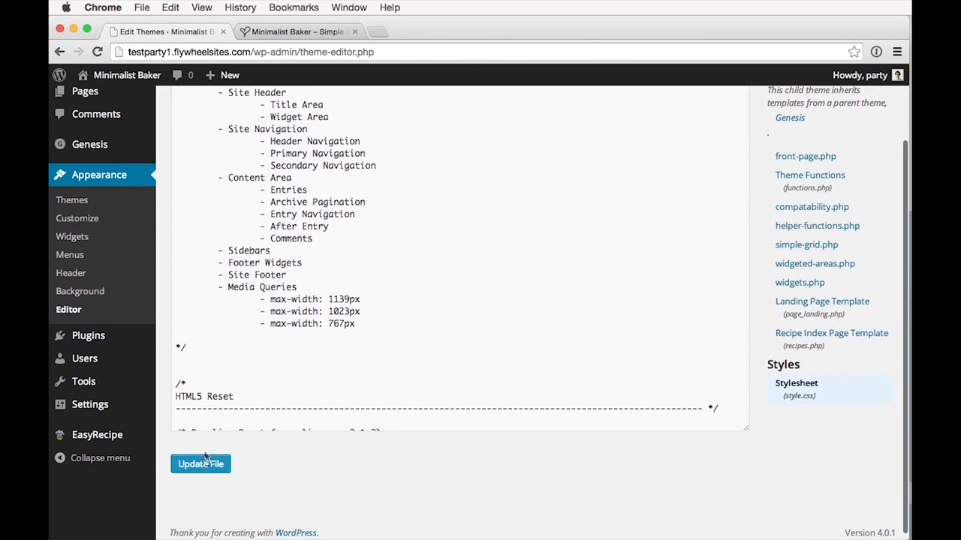
mouse_move(244, 472)
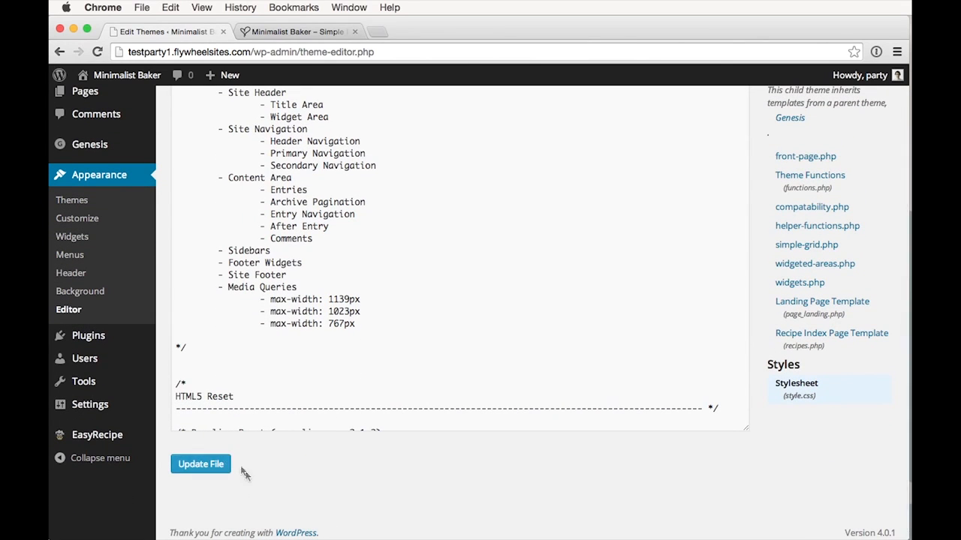
mouse_move(272, 447)
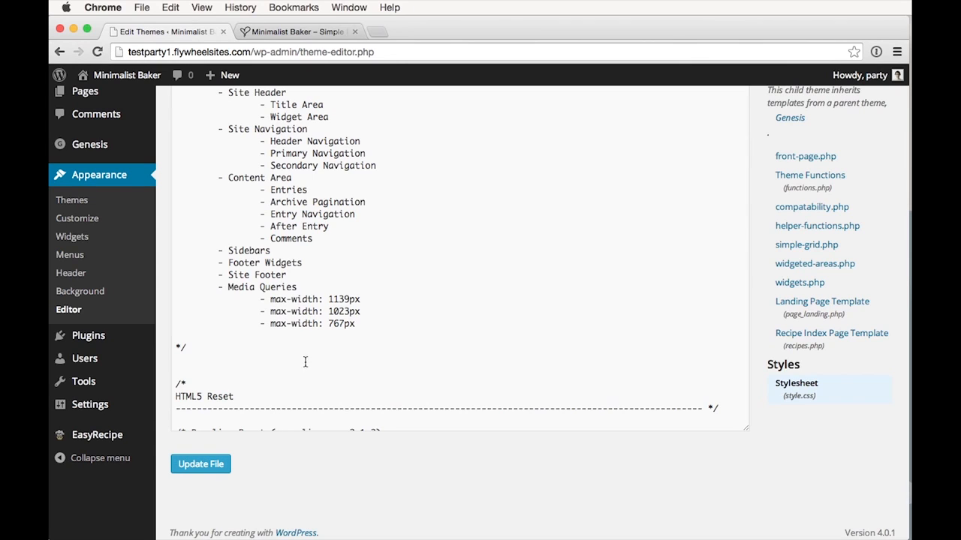
mouse_move(419, 373)
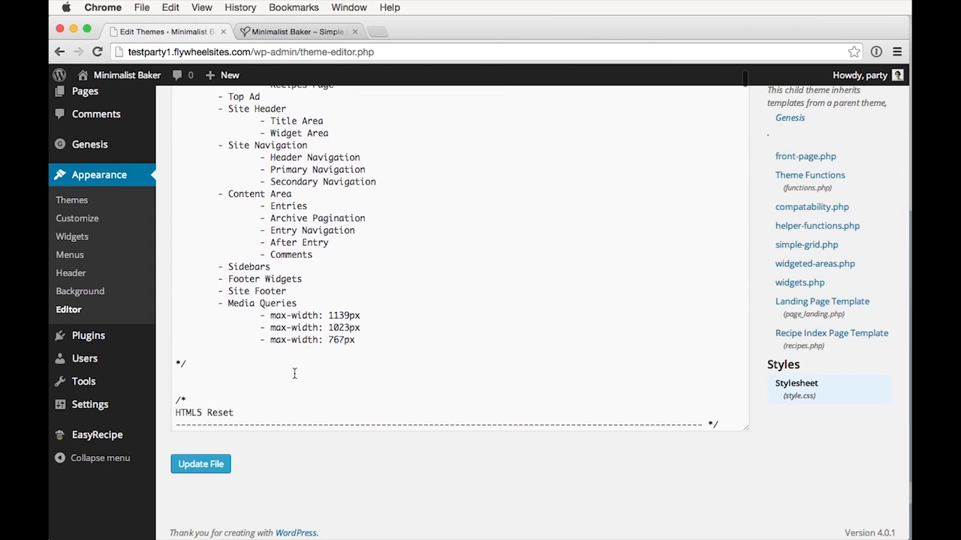
mouse_move(285, 278)
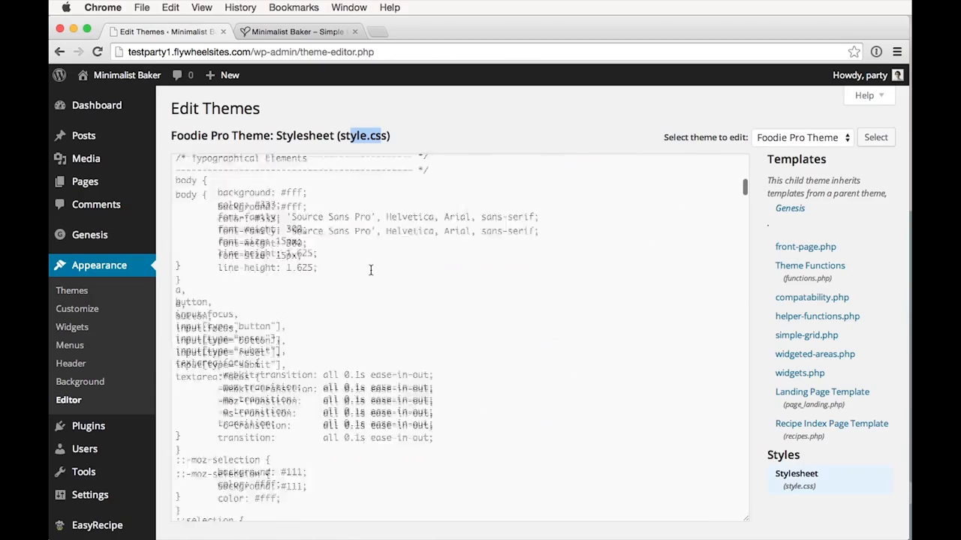
scroll("down", 3)
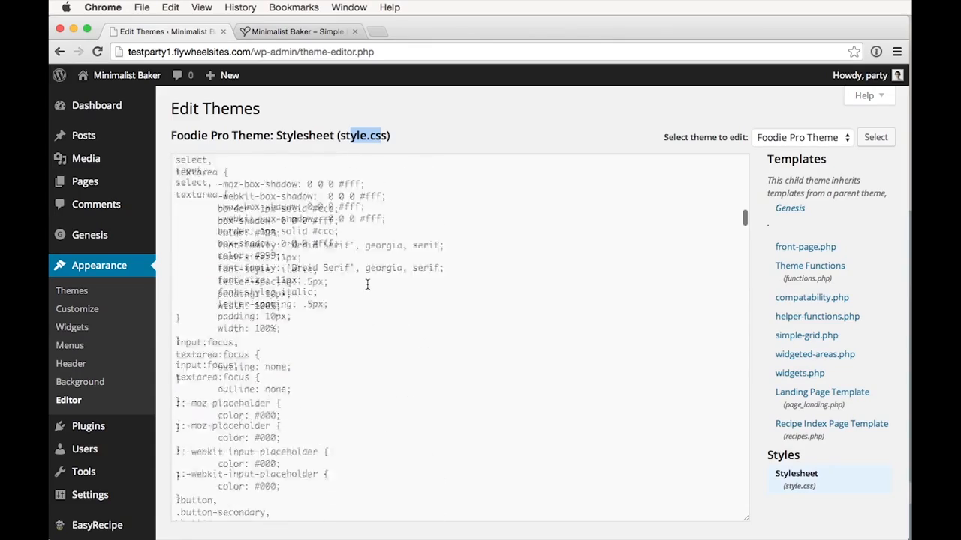
scroll("down", 3)
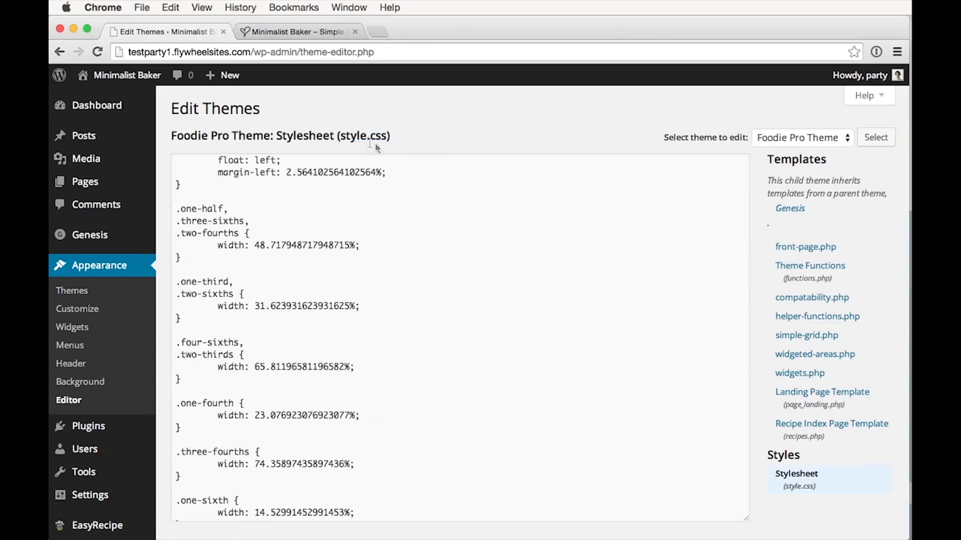
scroll("down", 3)
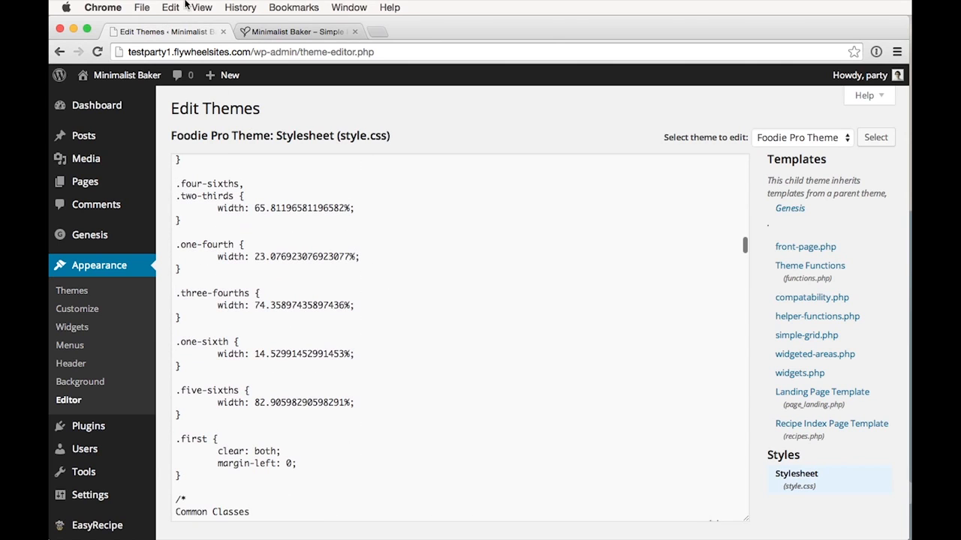
Search the stylesheet for '.genesis-nav-menu .sub' to locate the sub-menu hover rule.
type("#333")
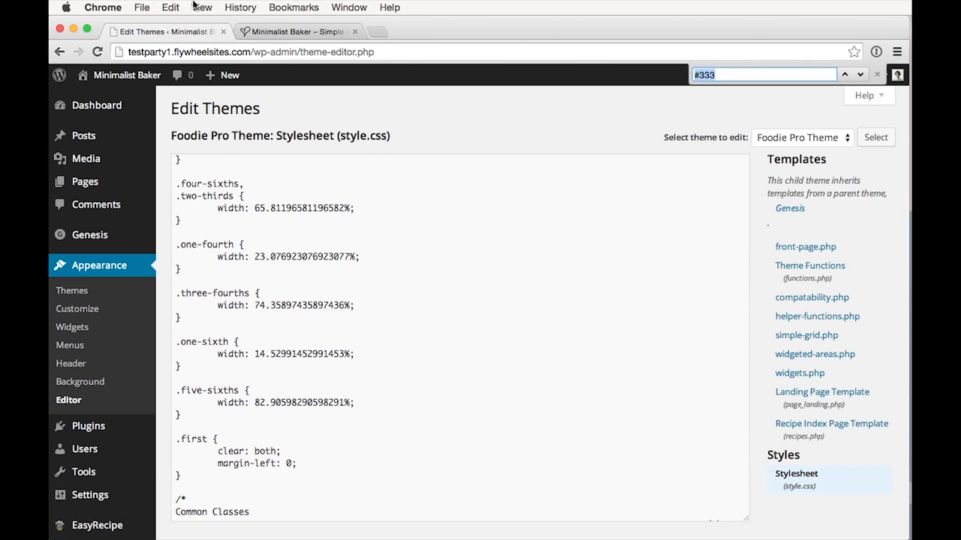
left_click(169, 7)
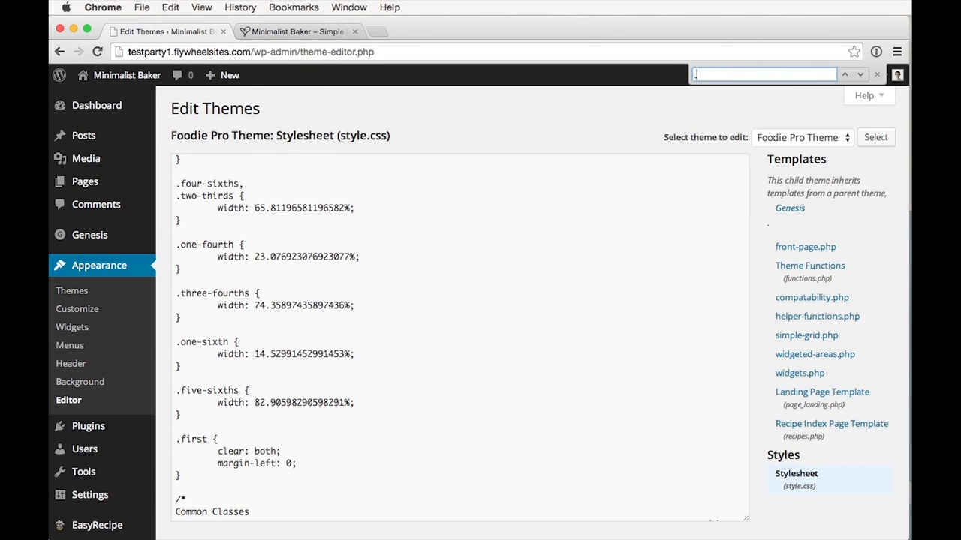
type(".gensis-nav-menu .s")
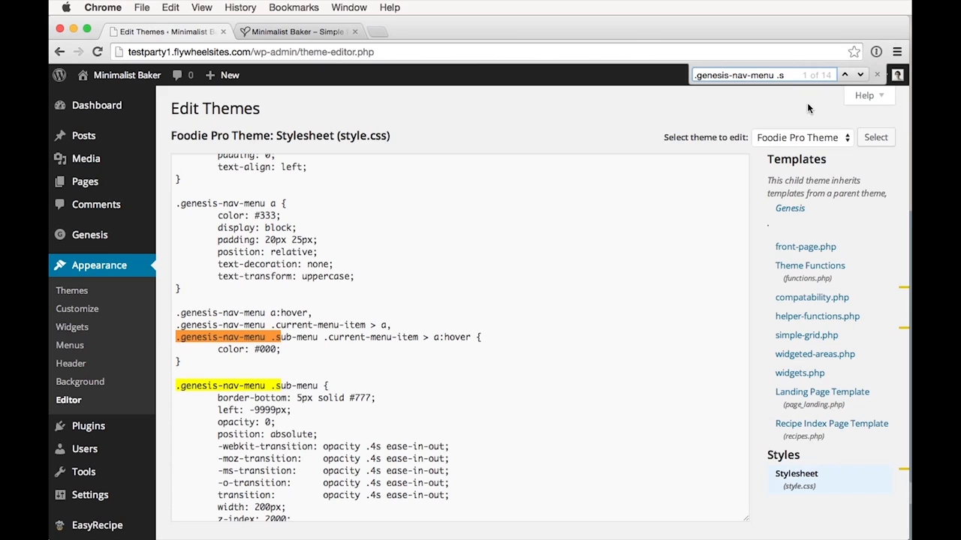
type("ub")
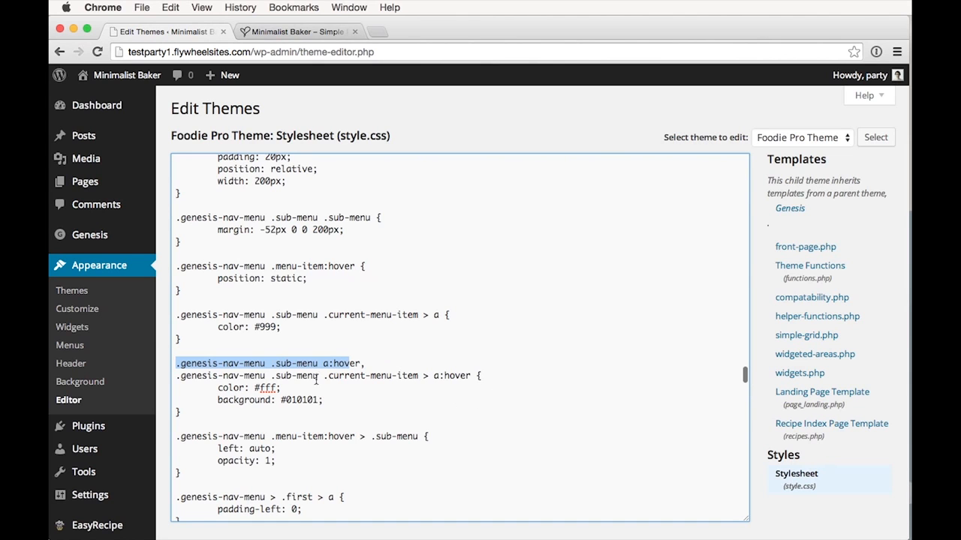
Change the hover rule's background from #010101 to #fff and text colour to #333.
scroll("down", 3)
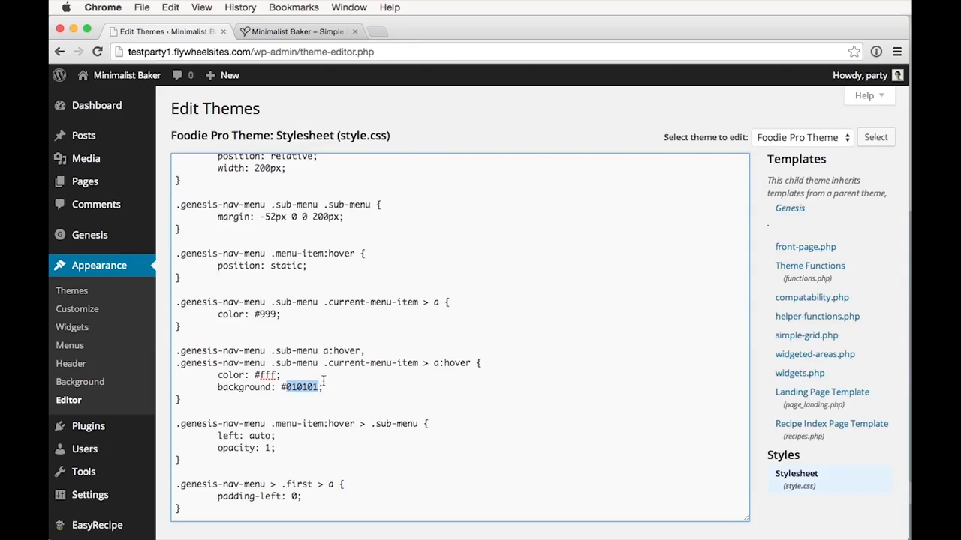
type("fff")
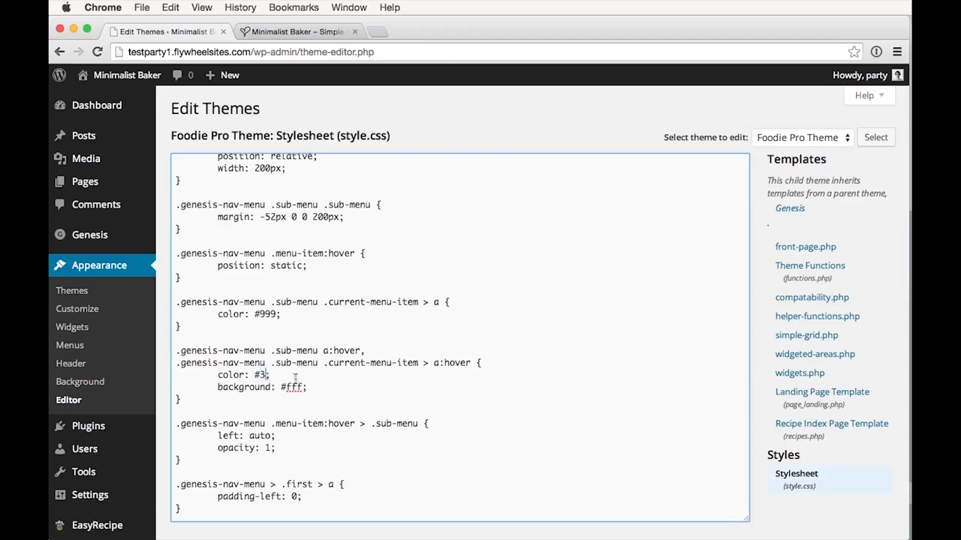
type("33")
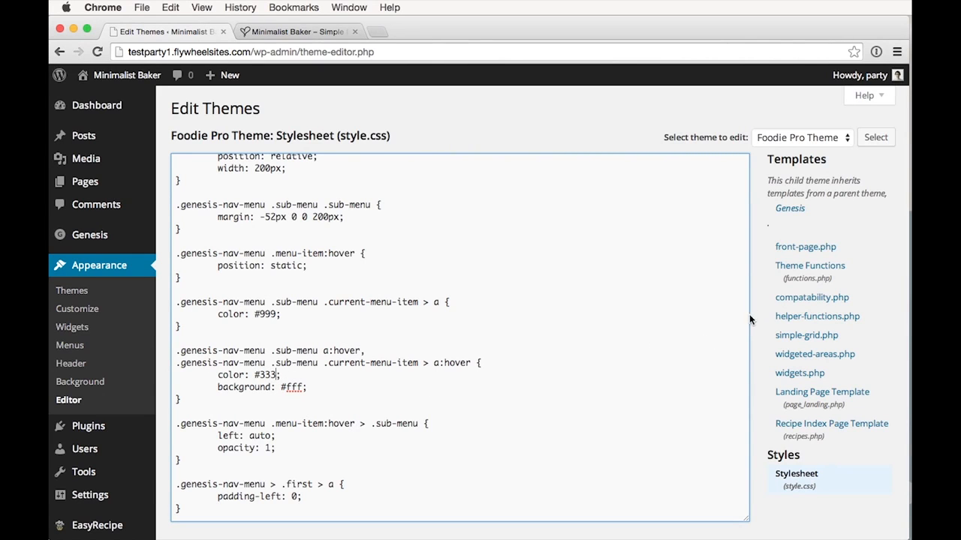
scroll("down", 3)
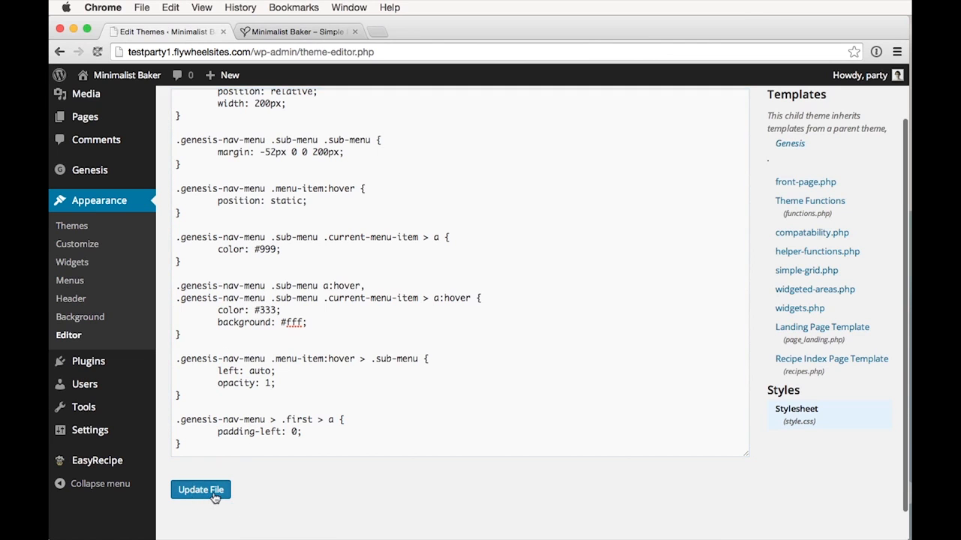
Save style.css and check the Recipes dropdown on the live site.
left_click(200, 489)
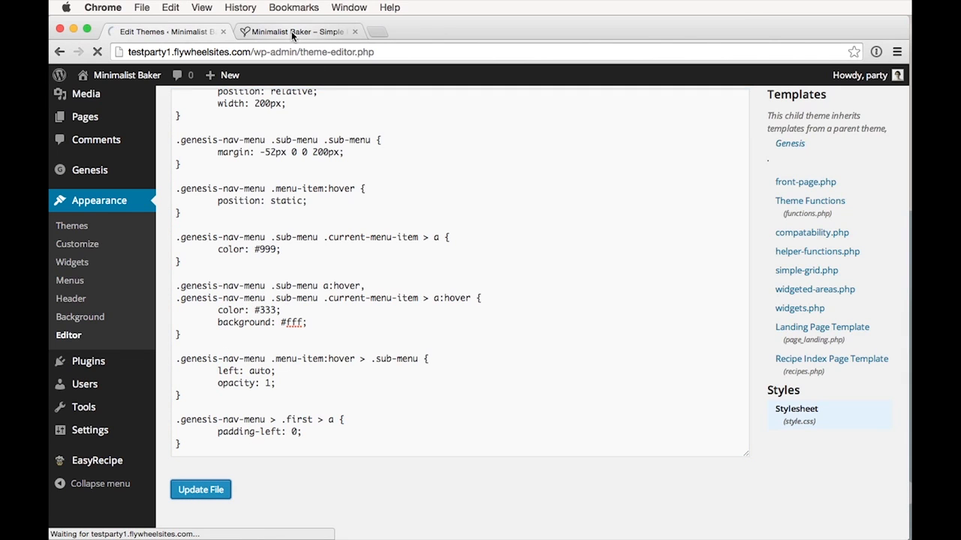
left_click(296, 31)
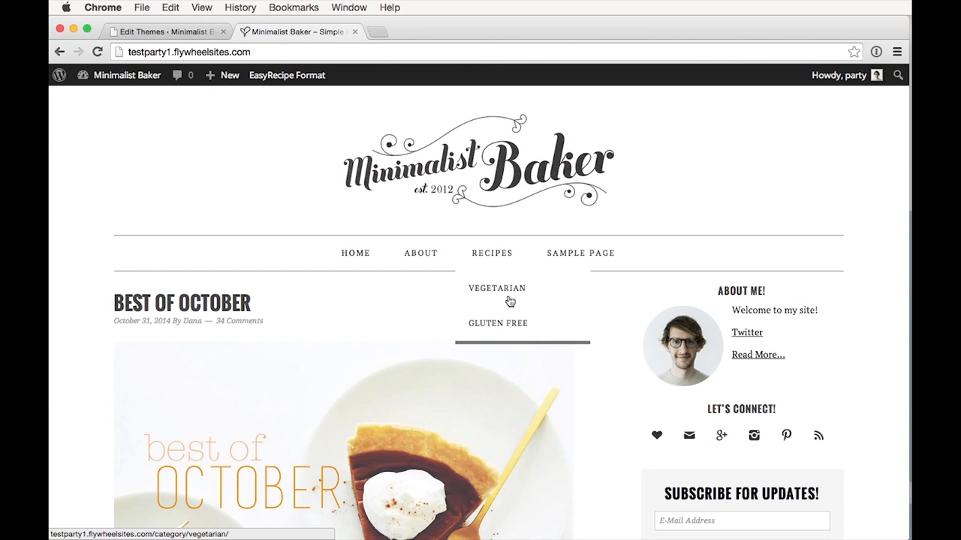
mouse_move(526, 296)
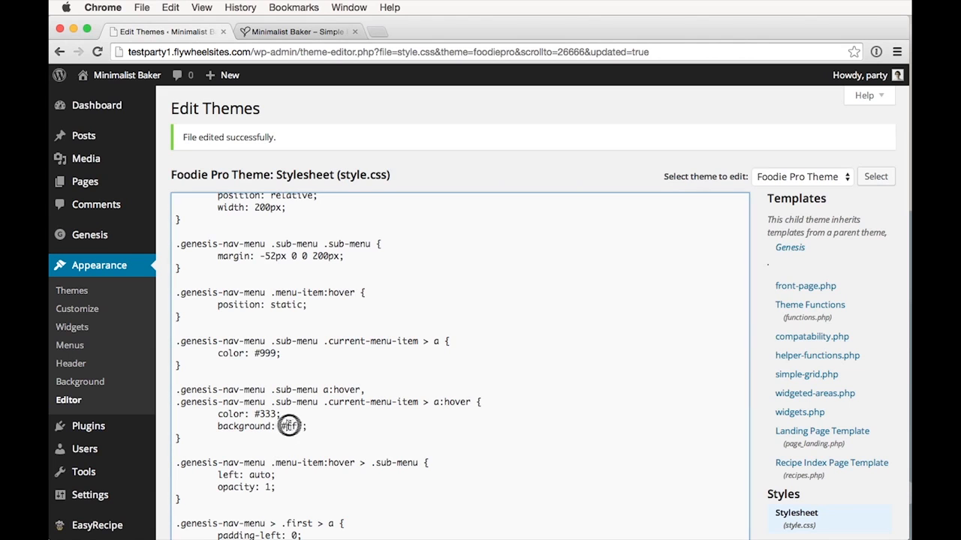
Change the hover background from fff to ccc, save, and reload the live site.
double_click(291, 426)
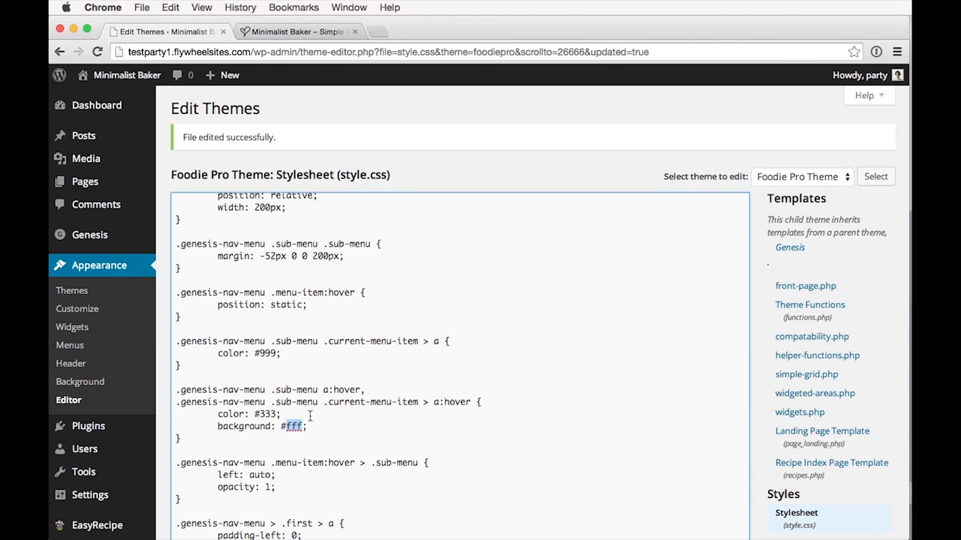
scroll("down", 3)
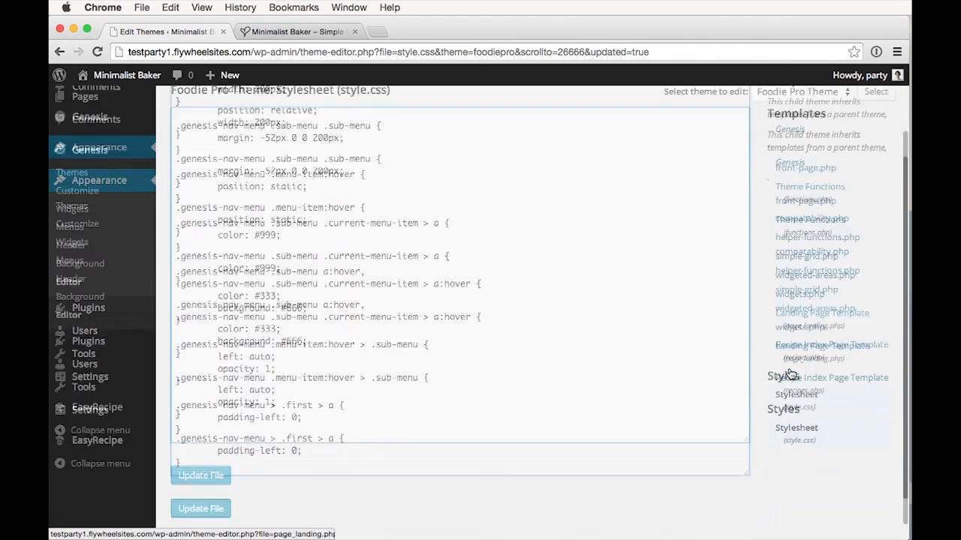
left_click(297, 31)
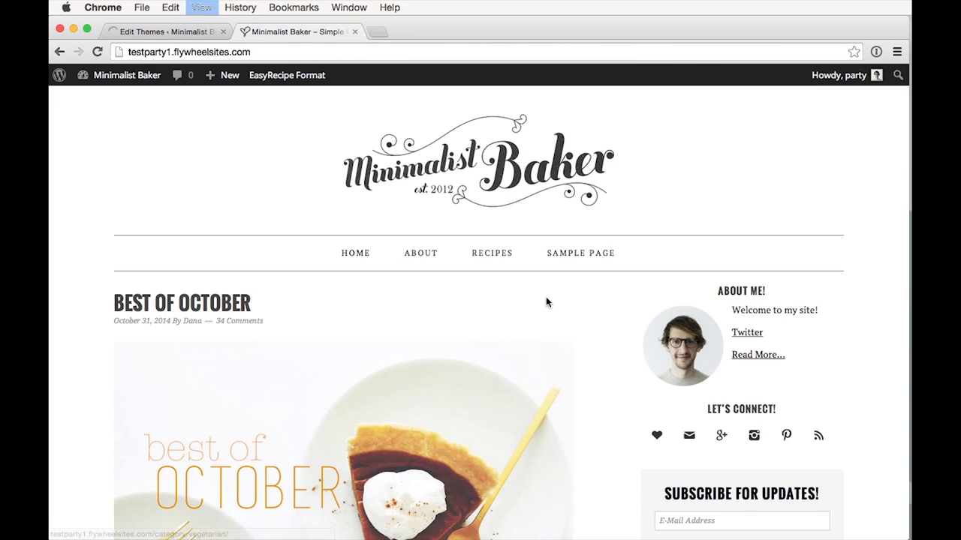
mouse_move(492, 253)
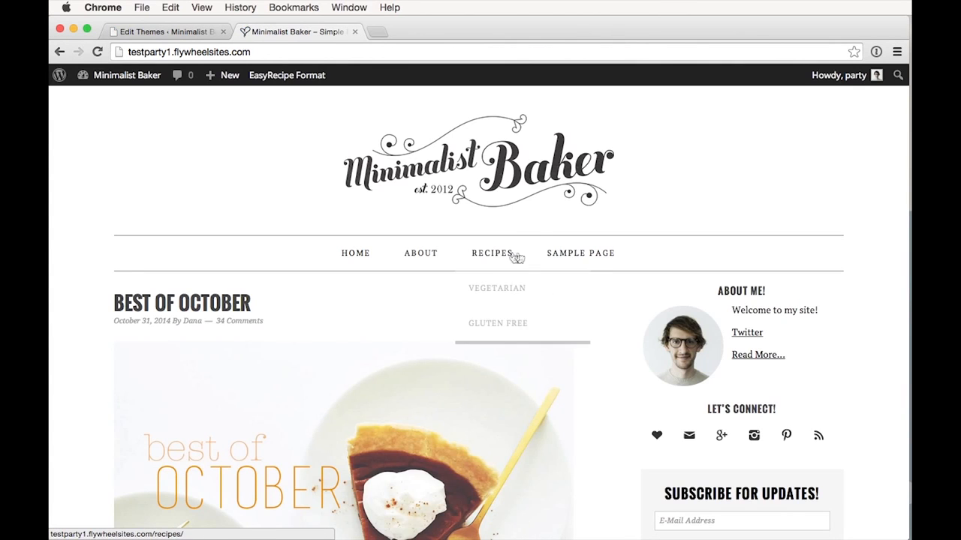
left_click(491, 253)
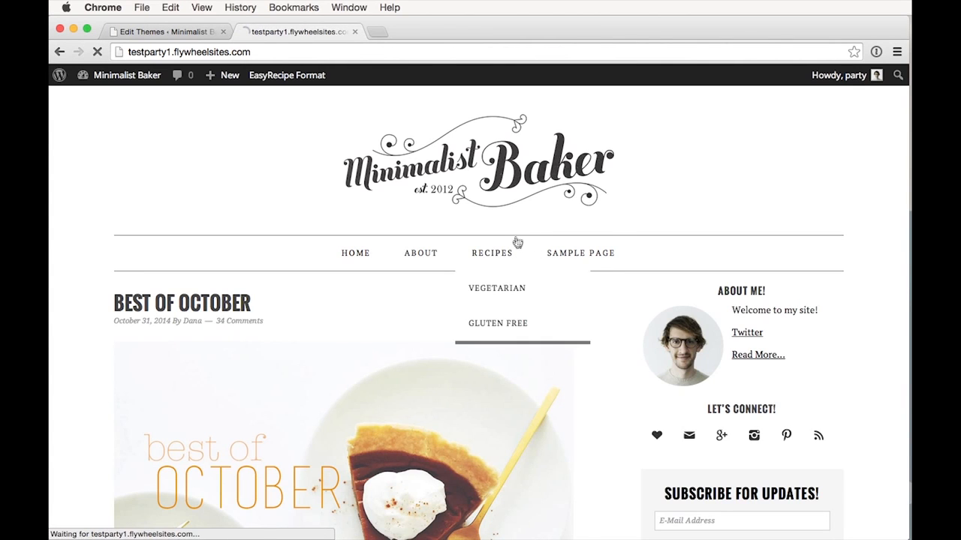
left_click(491, 253)
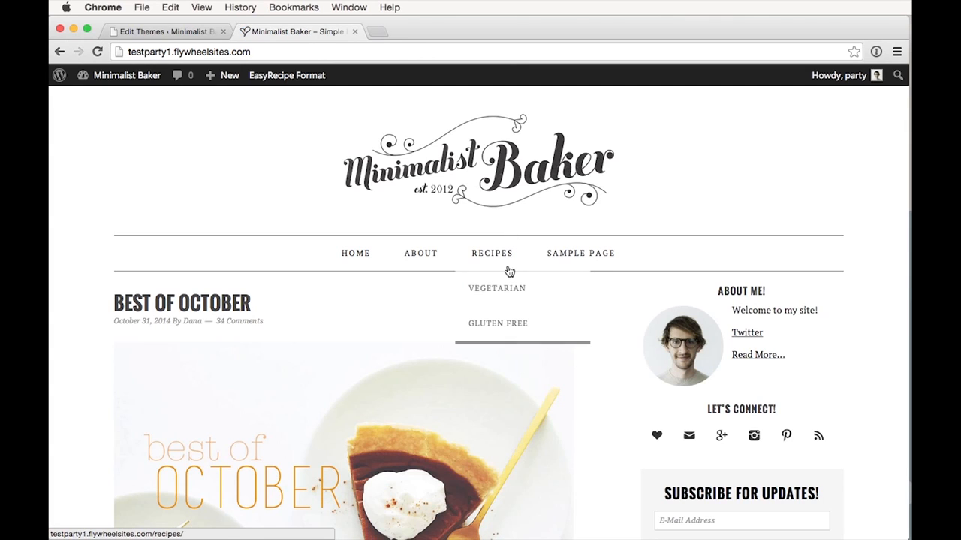
mouse_move(497, 288)
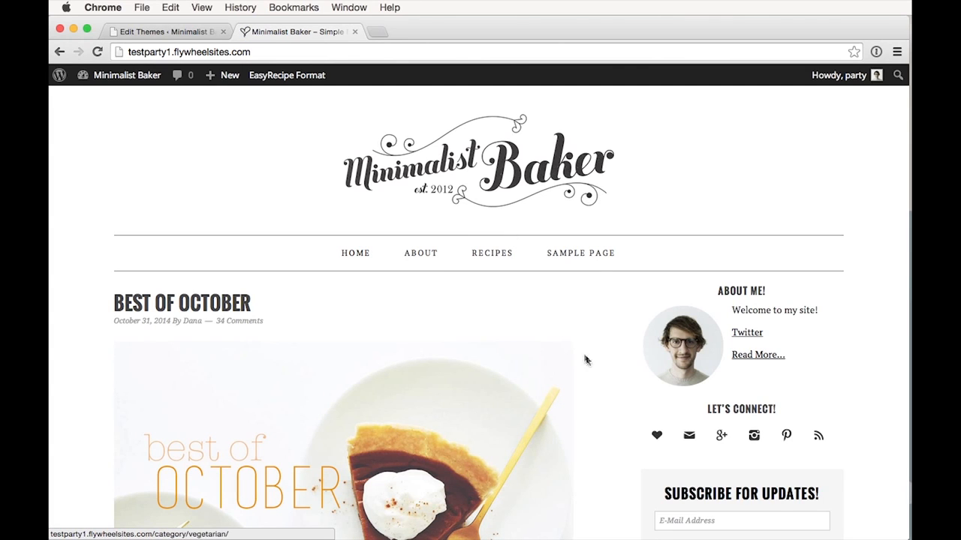
left_click(165, 31)
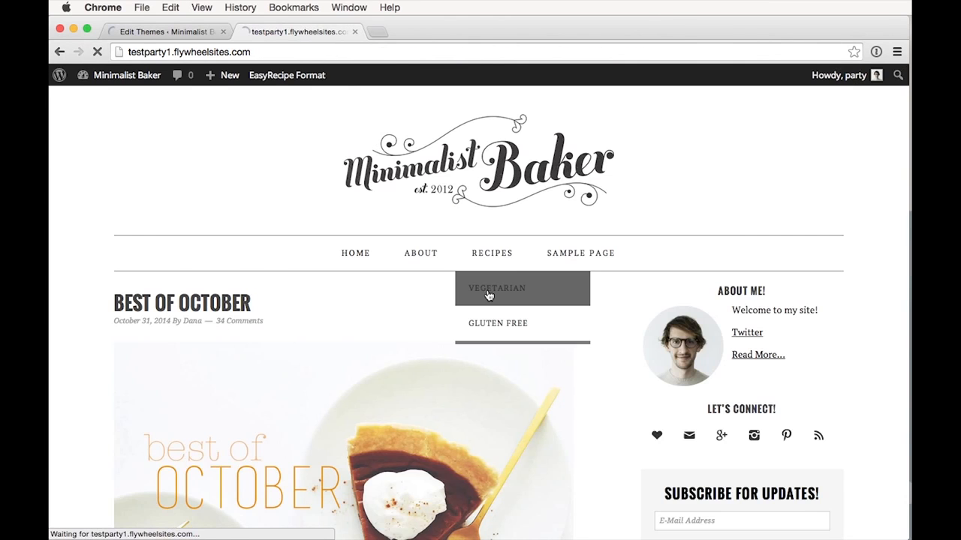
Reload the site, confirm the #ccc background in the editor, then return to the site.
left_click(491, 253)
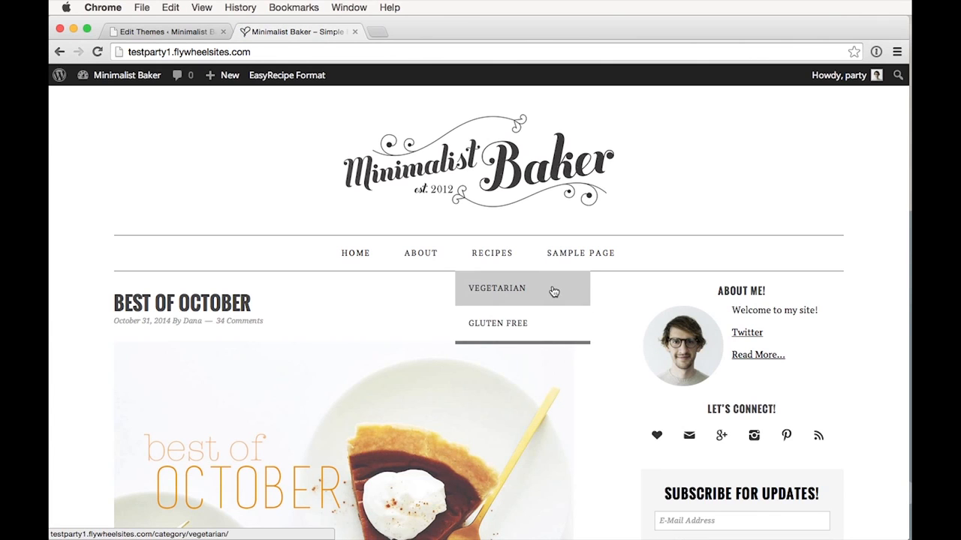
mouse_move(566, 314)
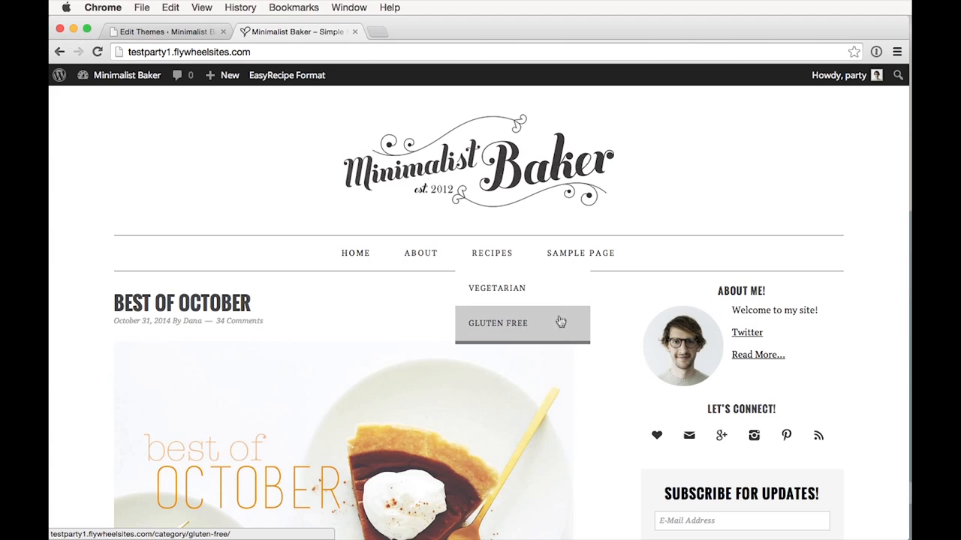
mouse_move(497, 288)
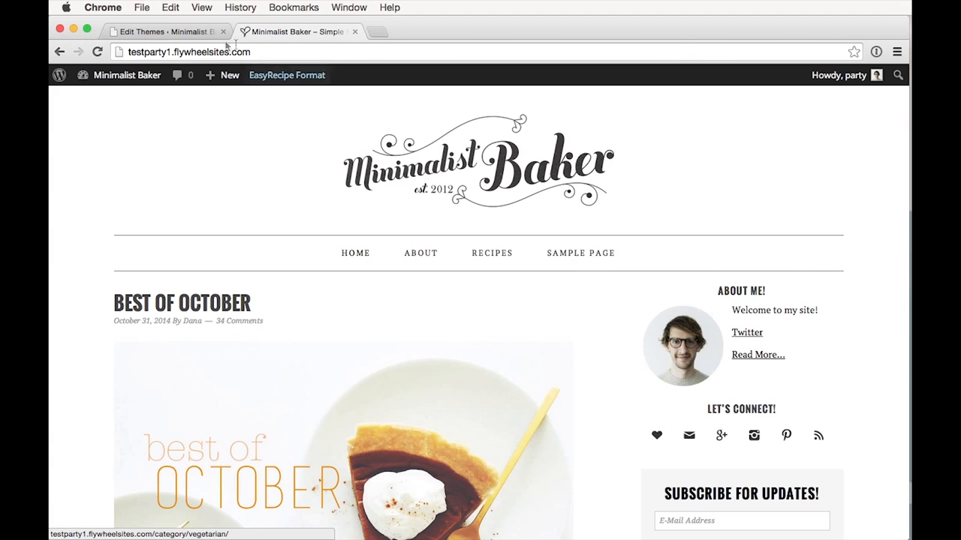
left_click(166, 31)
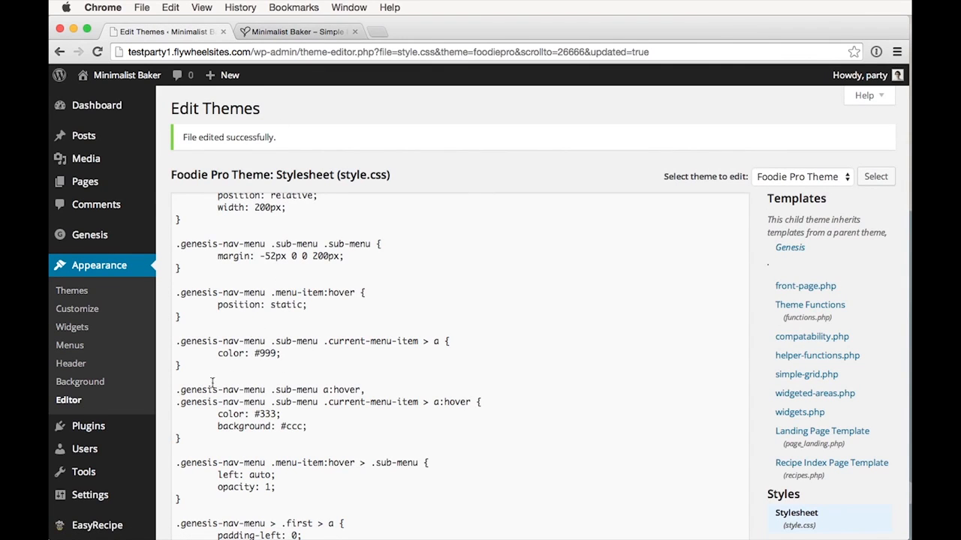
double_click(225, 390)
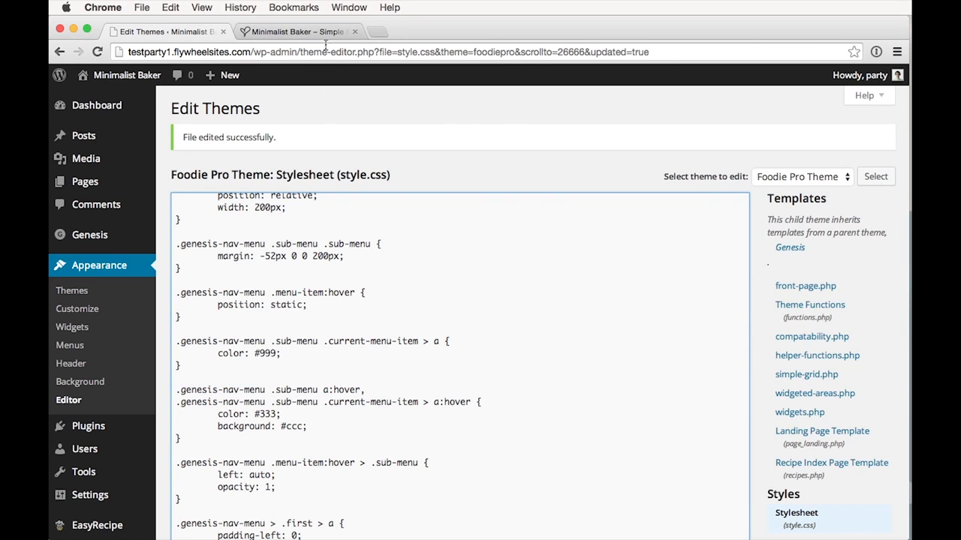
left_click(299, 31)
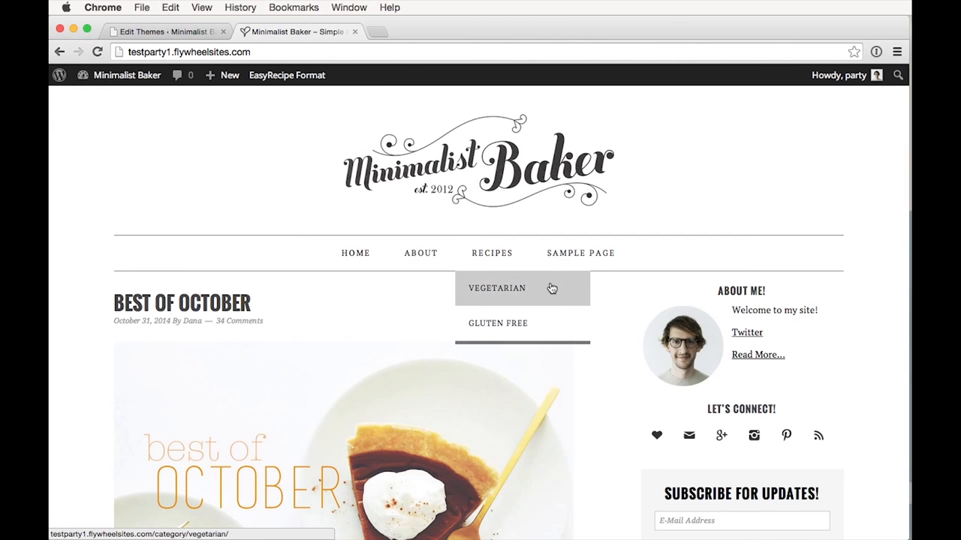